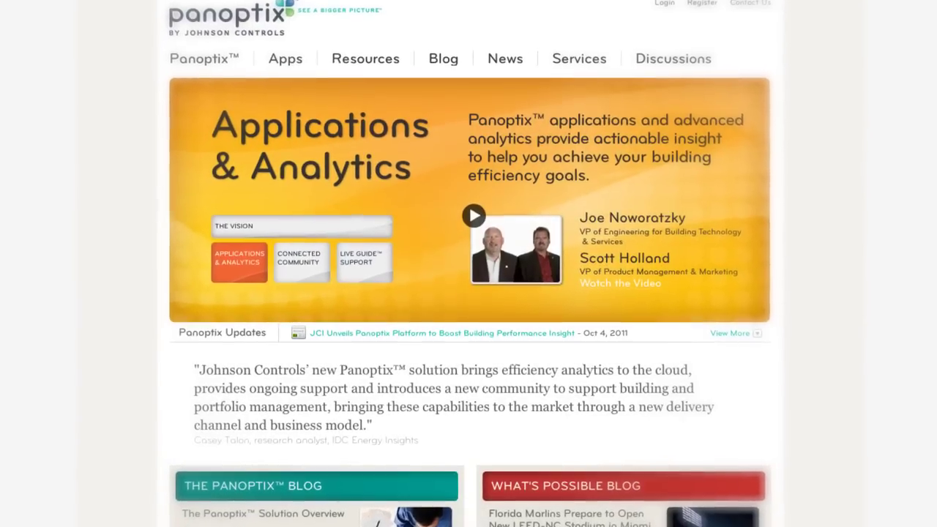
Step: Go to the community's Discussions page listing popular topics and threads
click(673, 58)
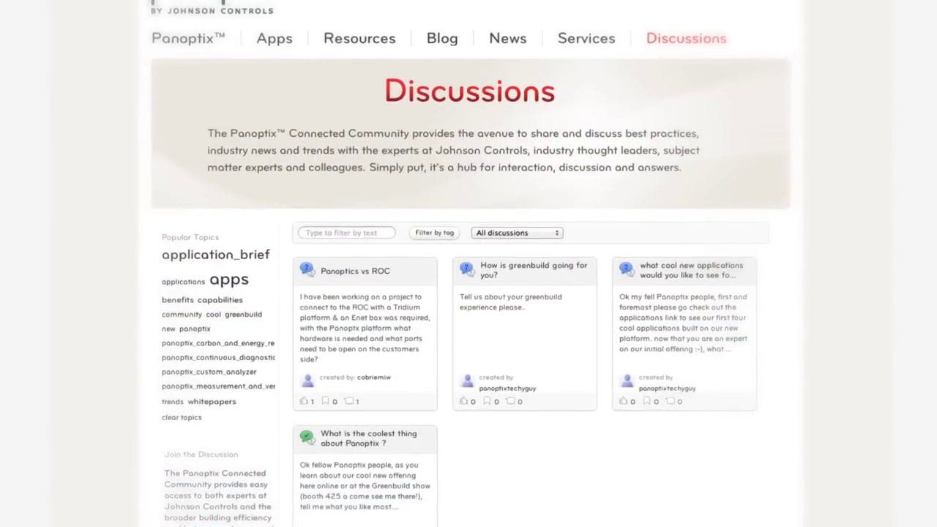
click(354, 271)
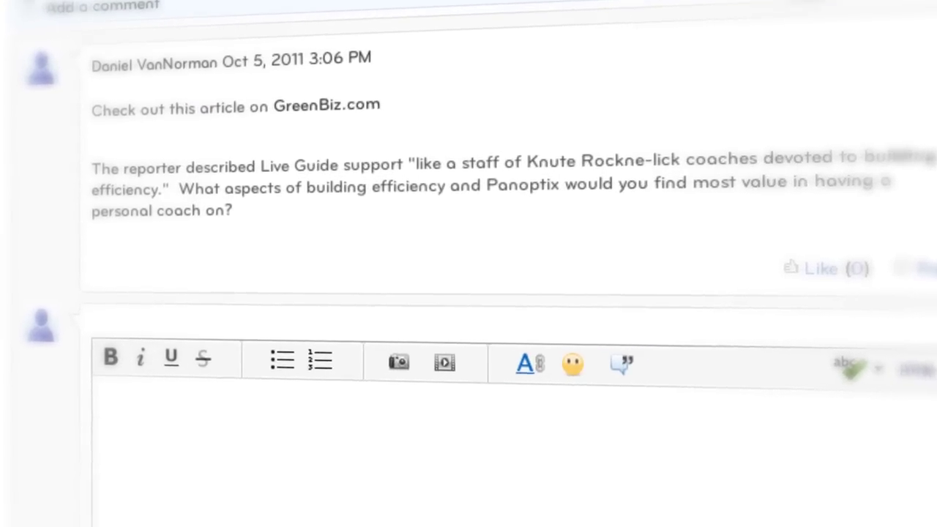
Step: Write a reply: 'It will be great to see more and more apps become available over time.' ... 'from partners and third parties.'
text(It will be great to see more and more apps become)
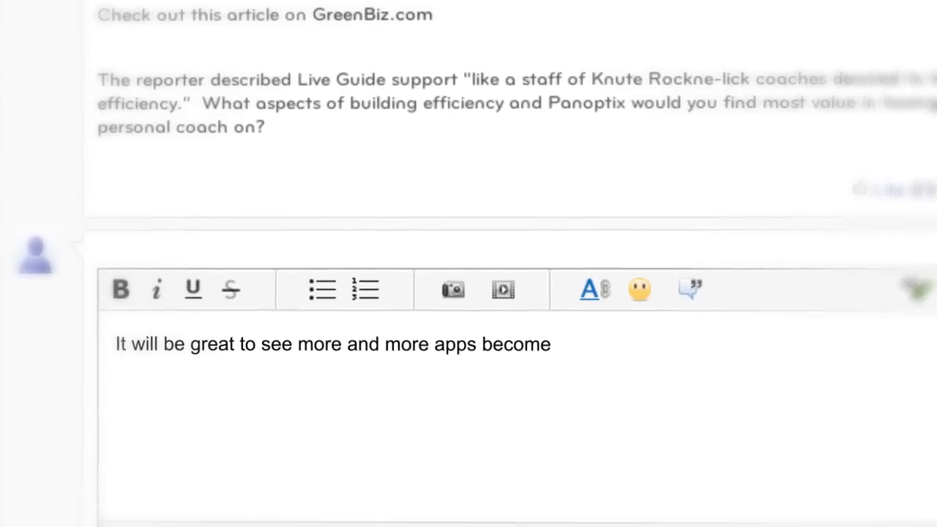
text(available over time.)
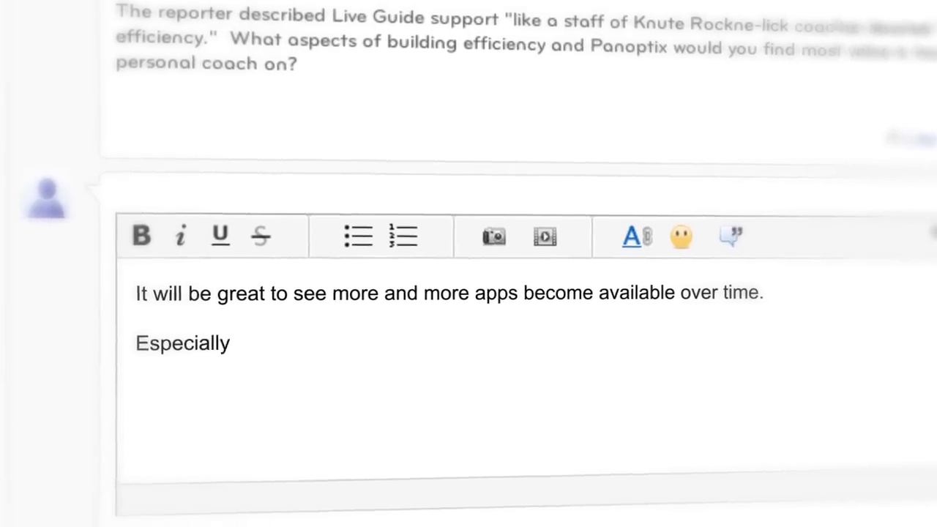
text(from partners and third parties.)
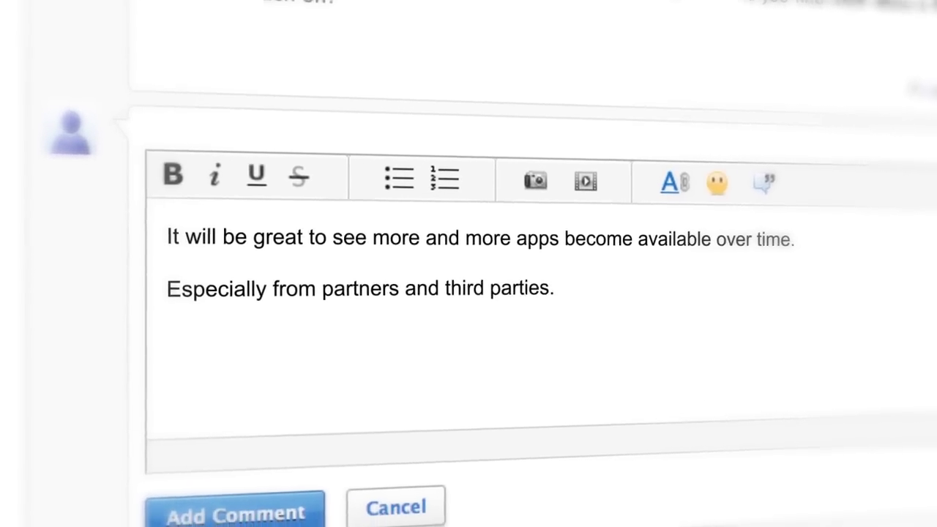